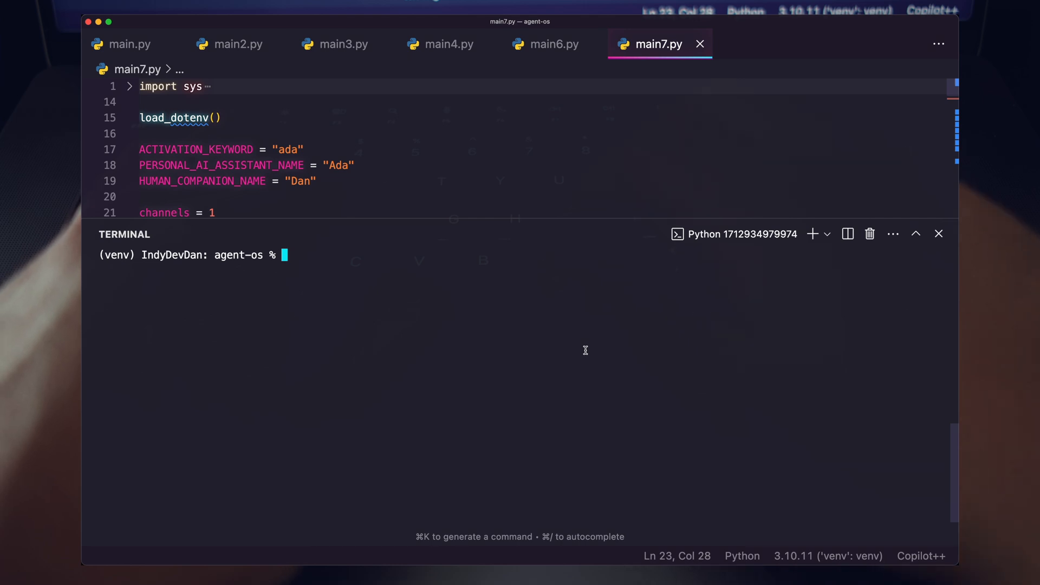
# Step: Run the Ada script (python main7.py) and have it open Google's Text-to-Speech docs
pyautogui.write('py m')
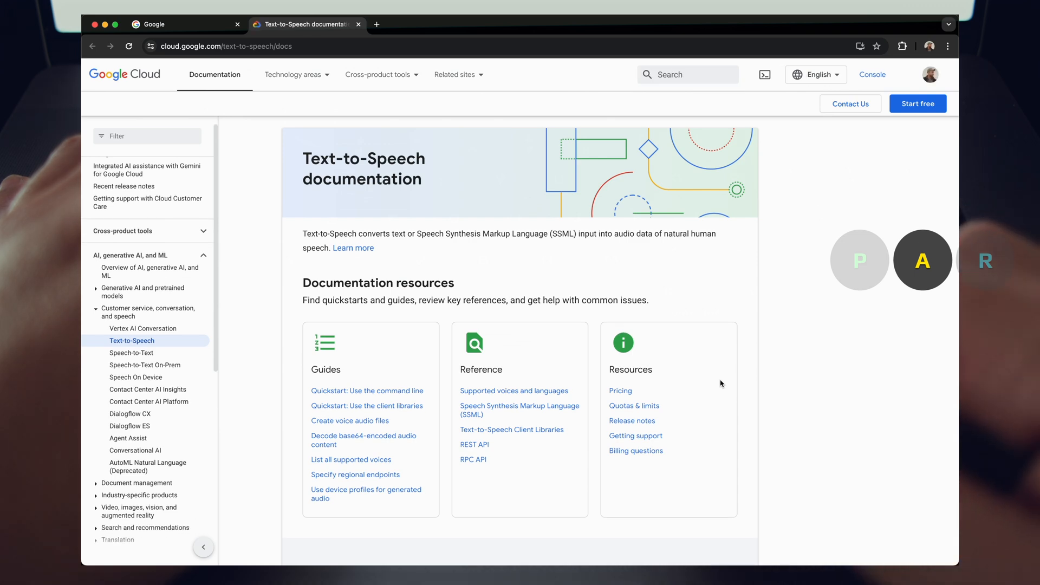
pyautogui.scroll(-3)
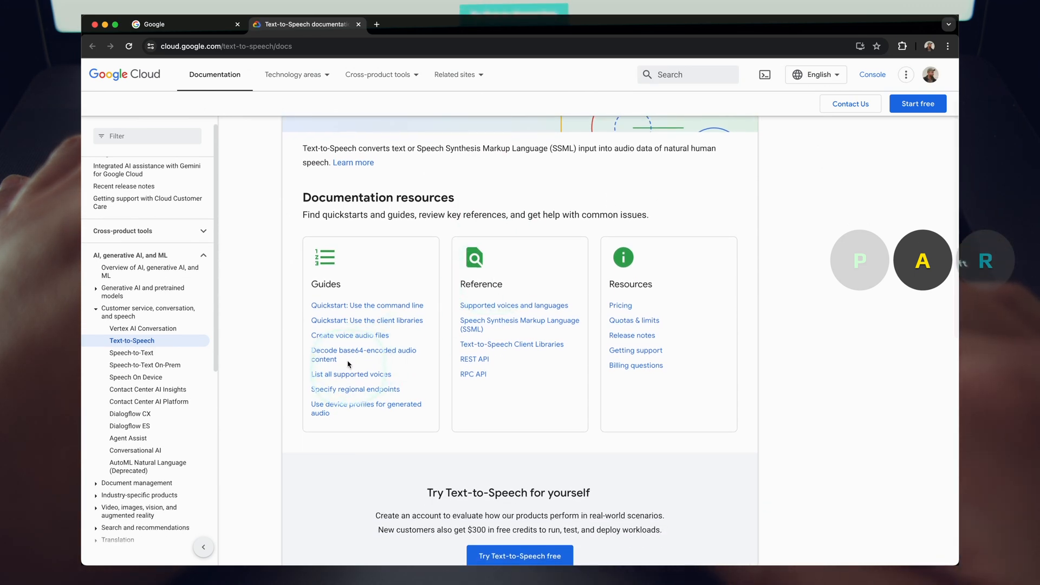
pyautogui.scroll(3)
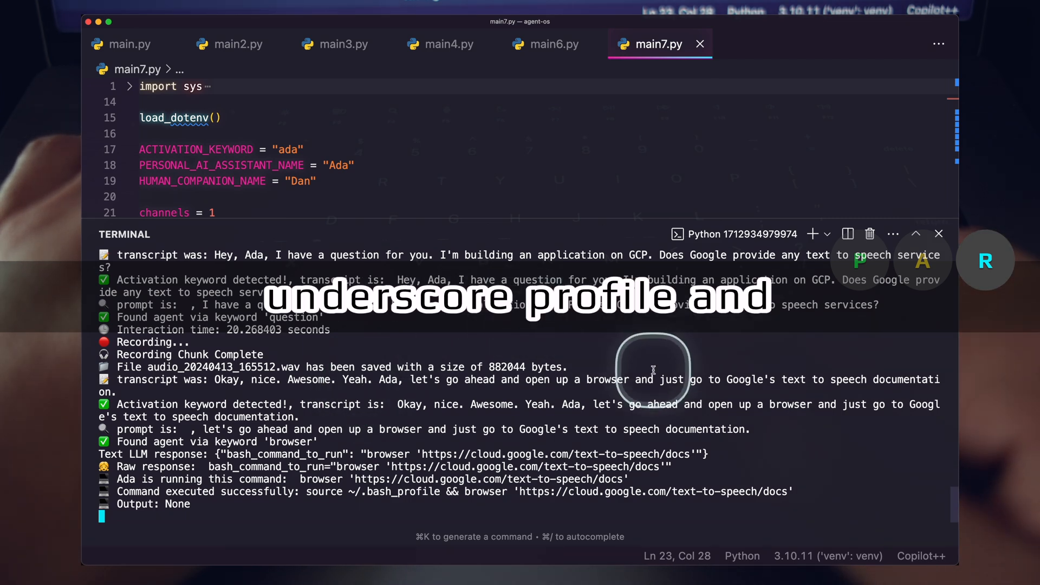
pyautogui.moveTo(786, 434)
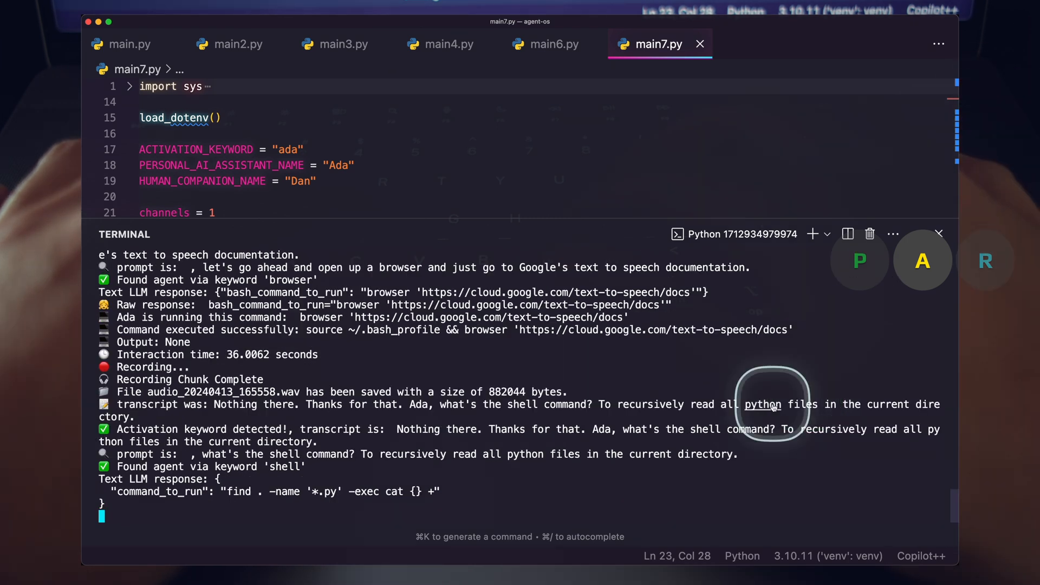
# Step: Get Ada's find command for reading all Python files, then have it exit to the prompt
pyautogui.click(846, 233)
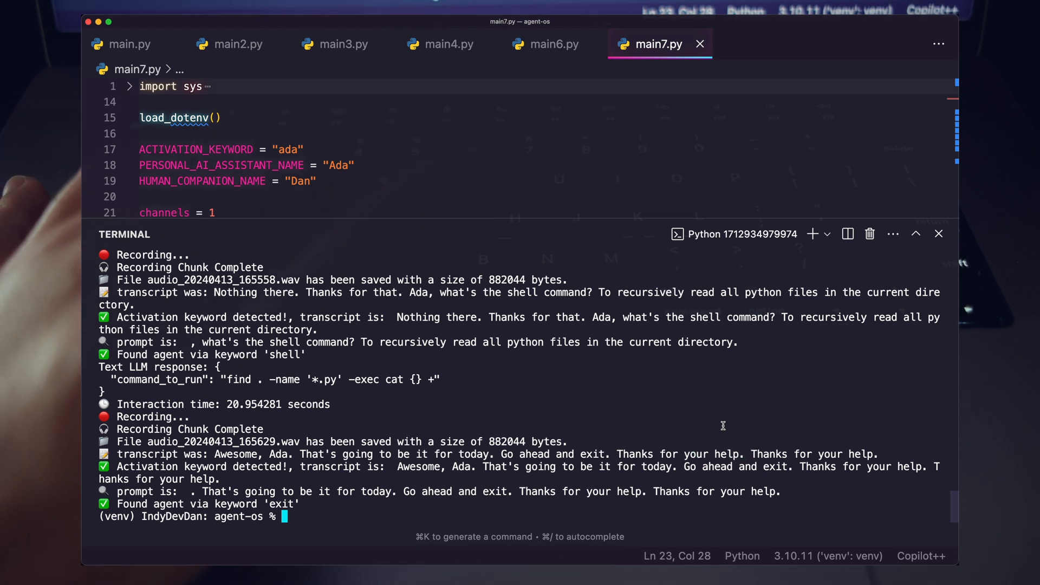
pyautogui.click(694, 403)
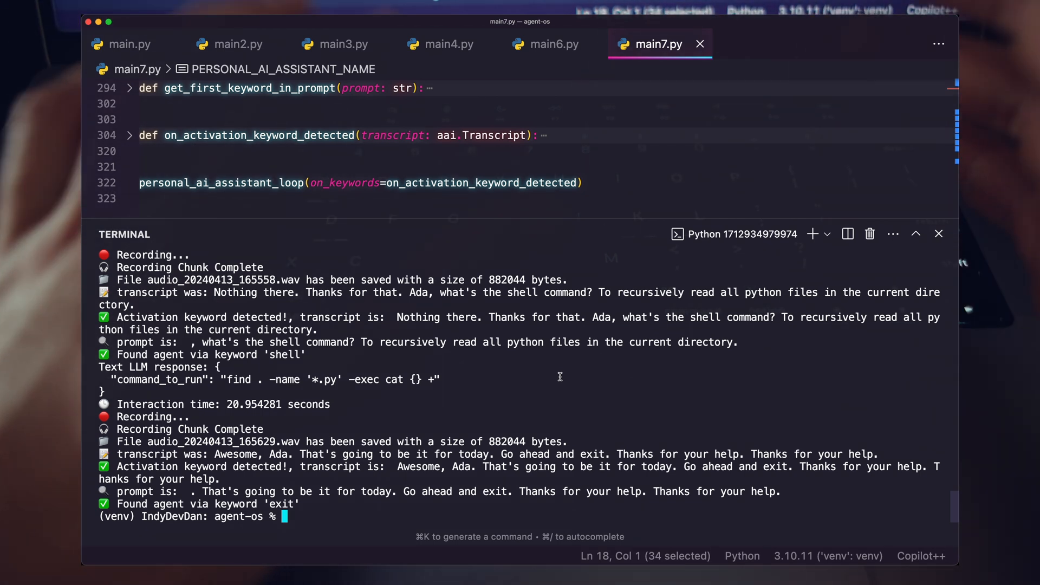
pyautogui.scroll(3)
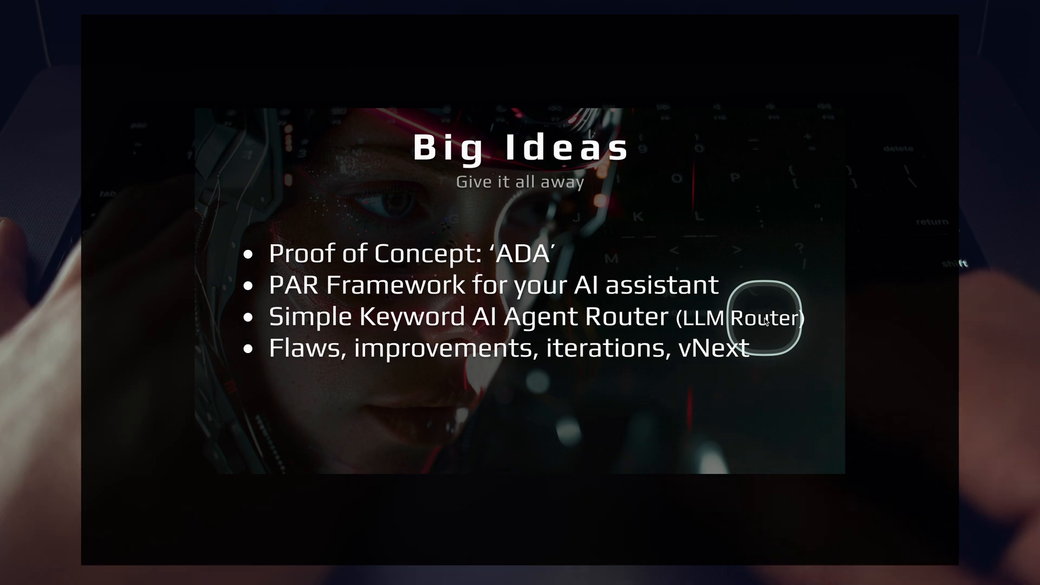
pyautogui.moveTo(727, 408)
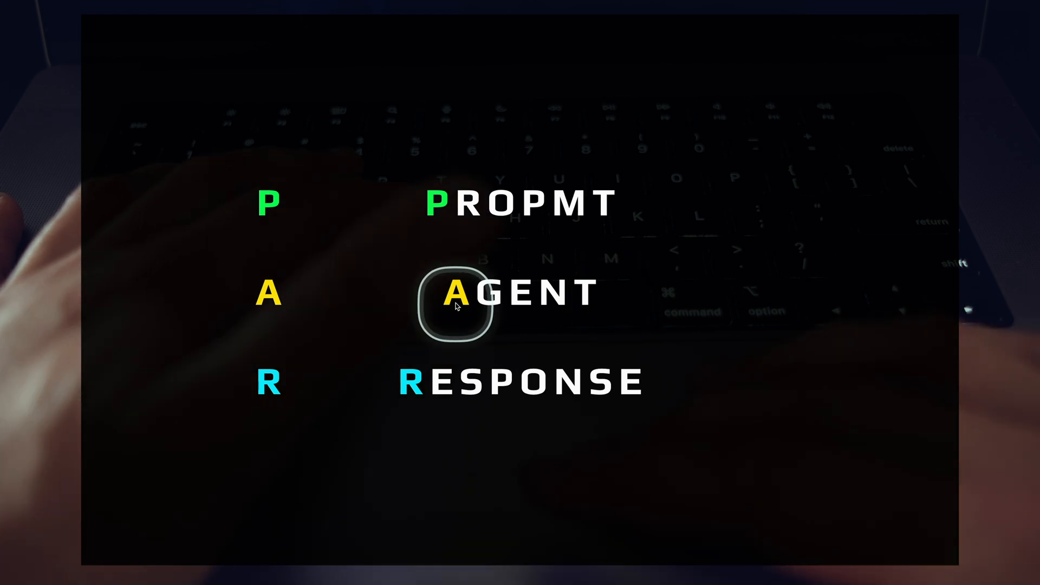
pyautogui.moveTo(763, 312)
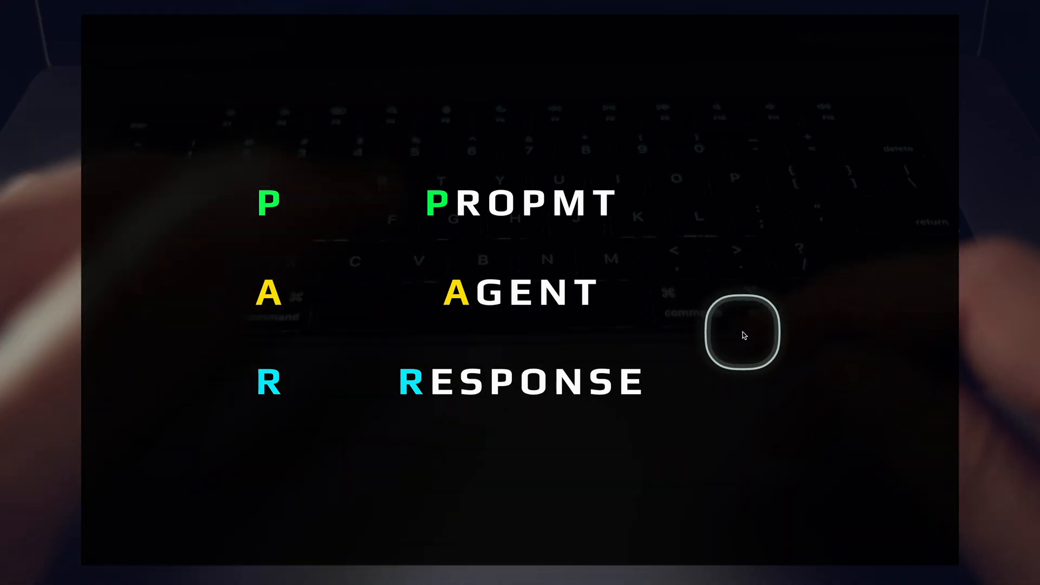
pyautogui.moveTo(369, 309)
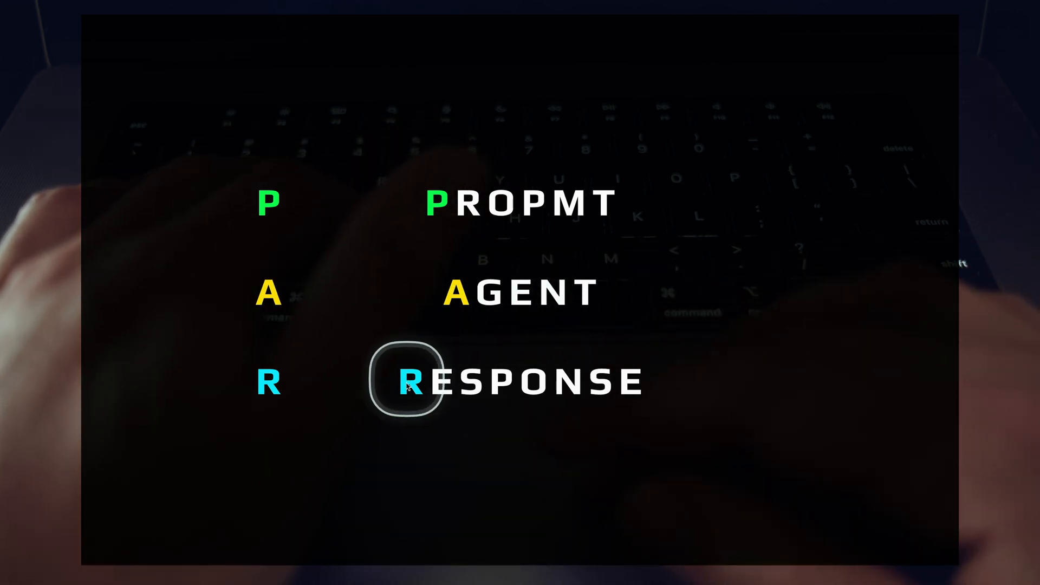
pyautogui.moveTo(775, 443)
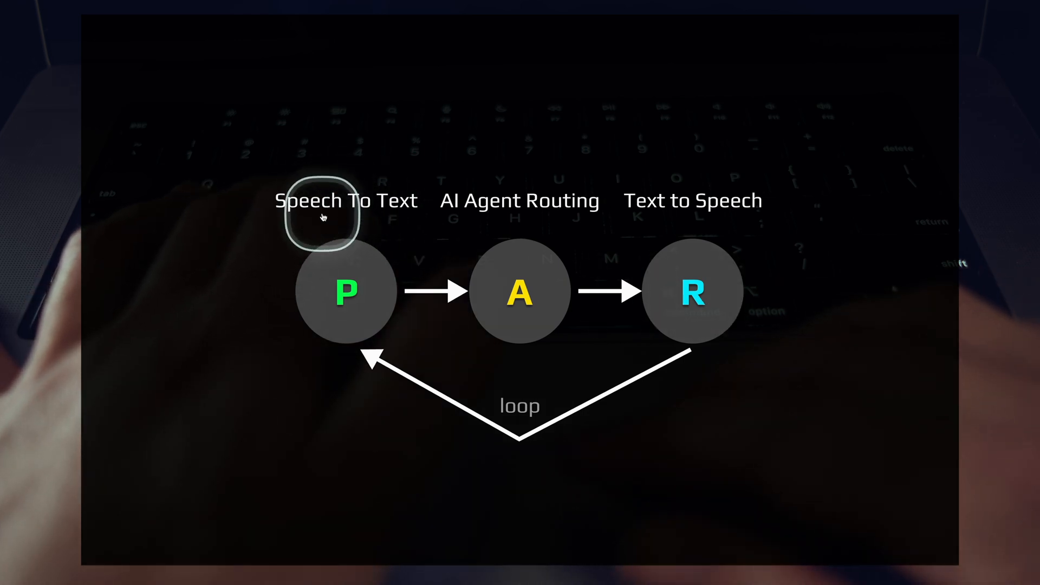
pyautogui.moveTo(520, 292)
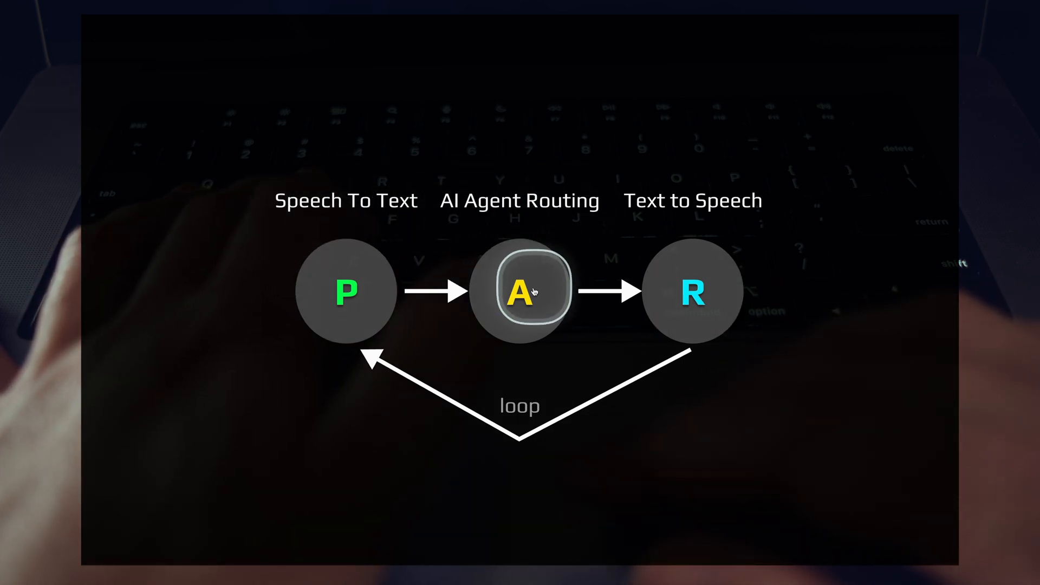